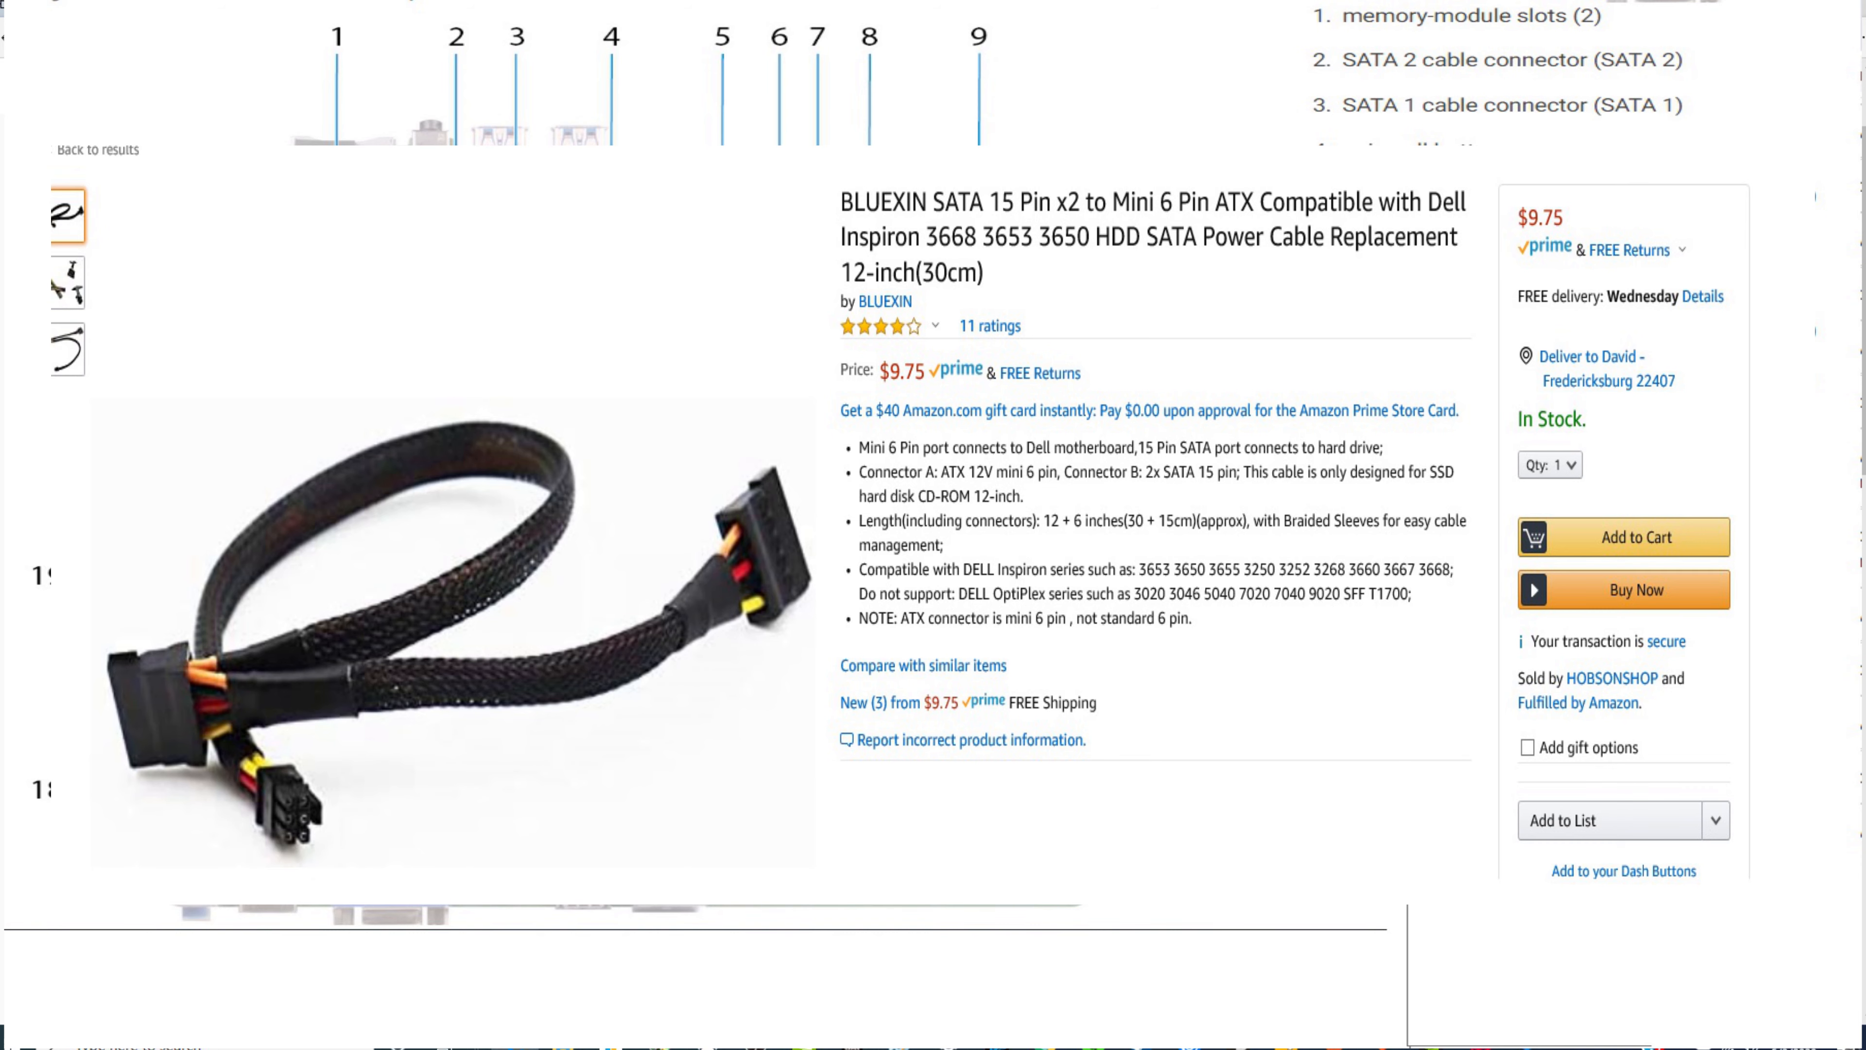
scroll(down, 3)
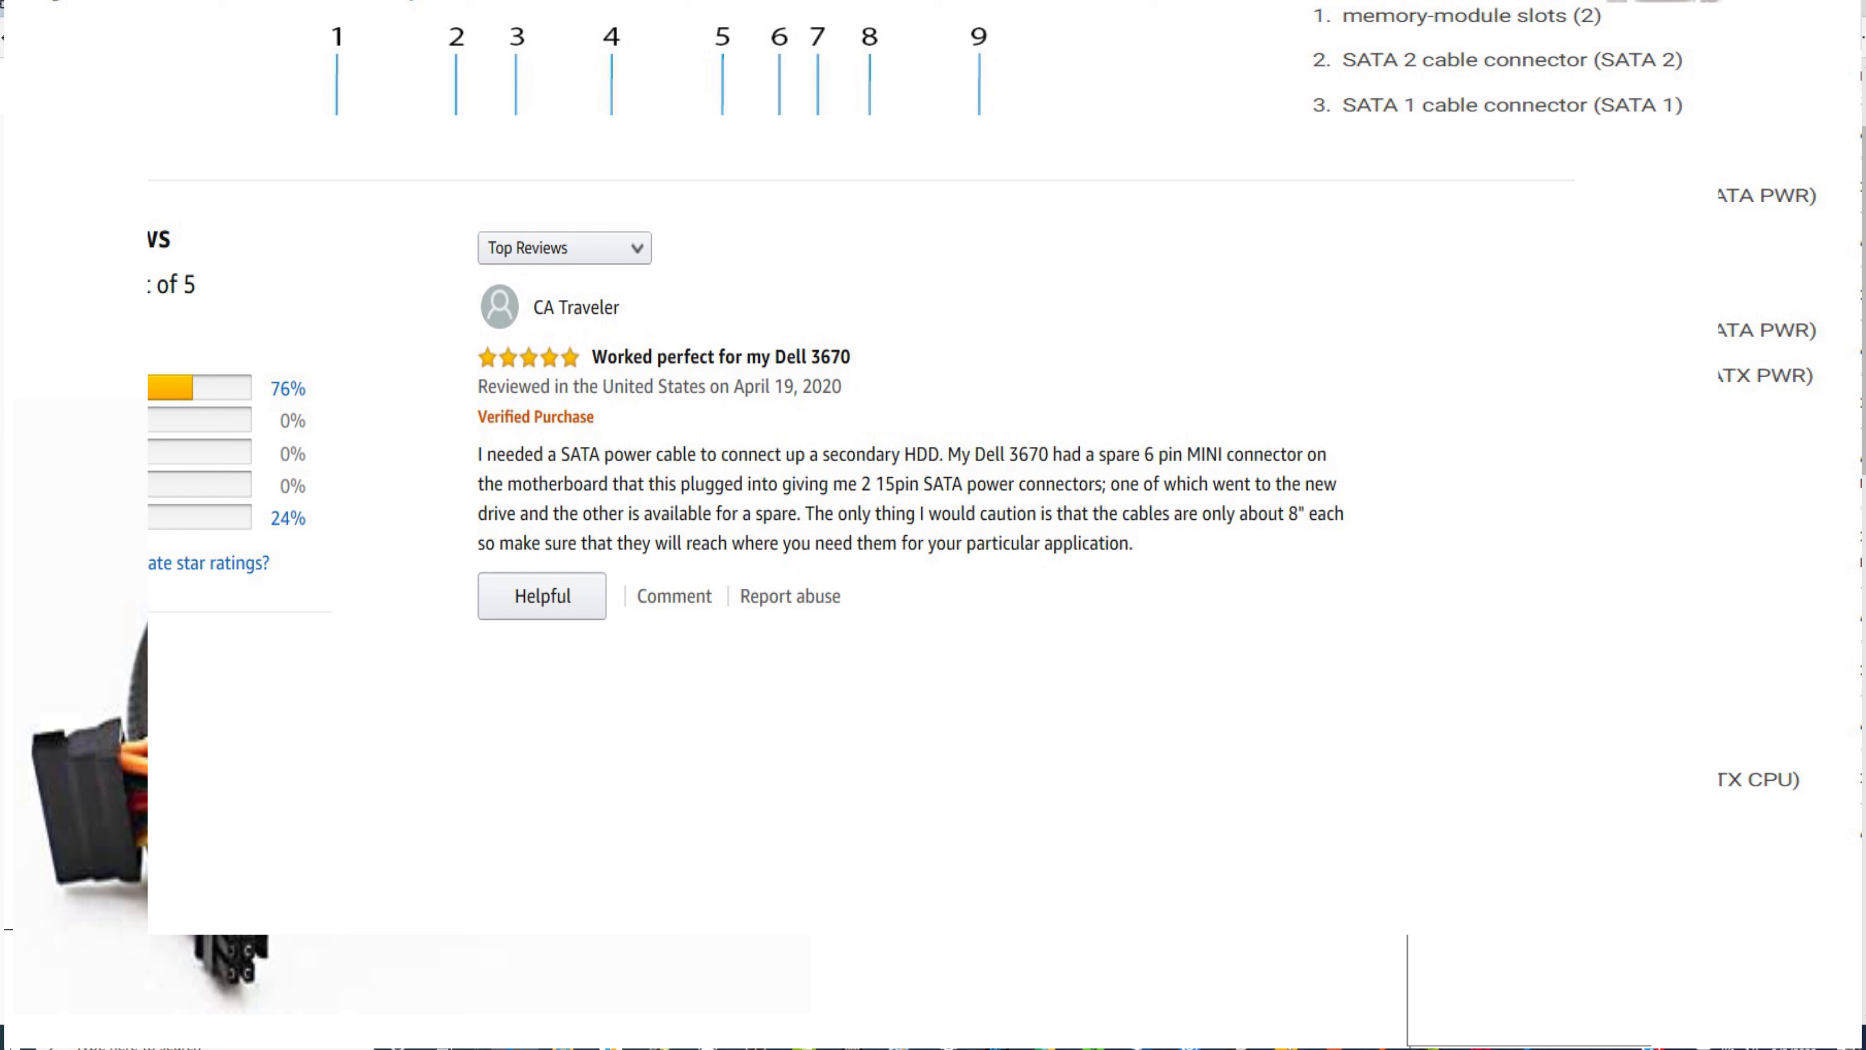